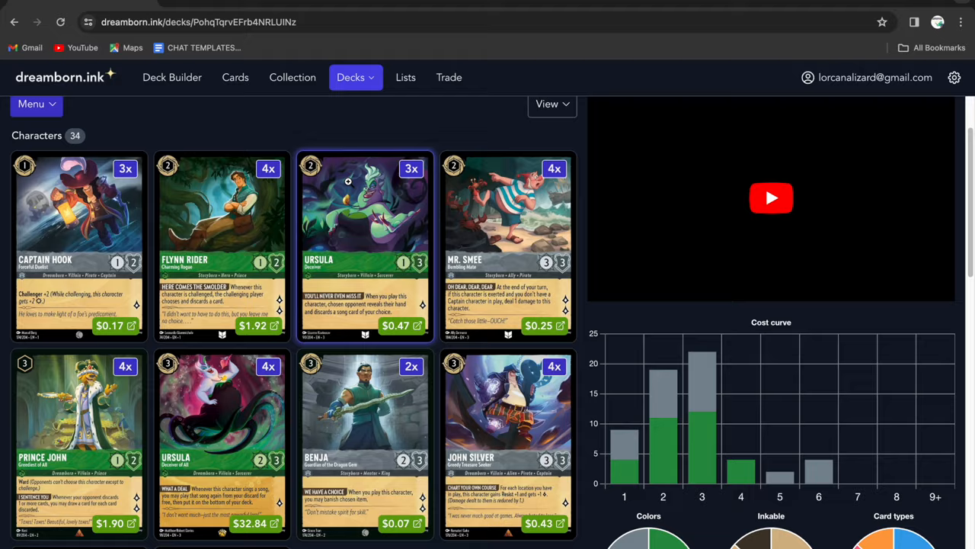
Finish reviewing the Ursula - Deceiver of All and Flynn Rider cards, then view Prince John's details
scroll("down", 3)
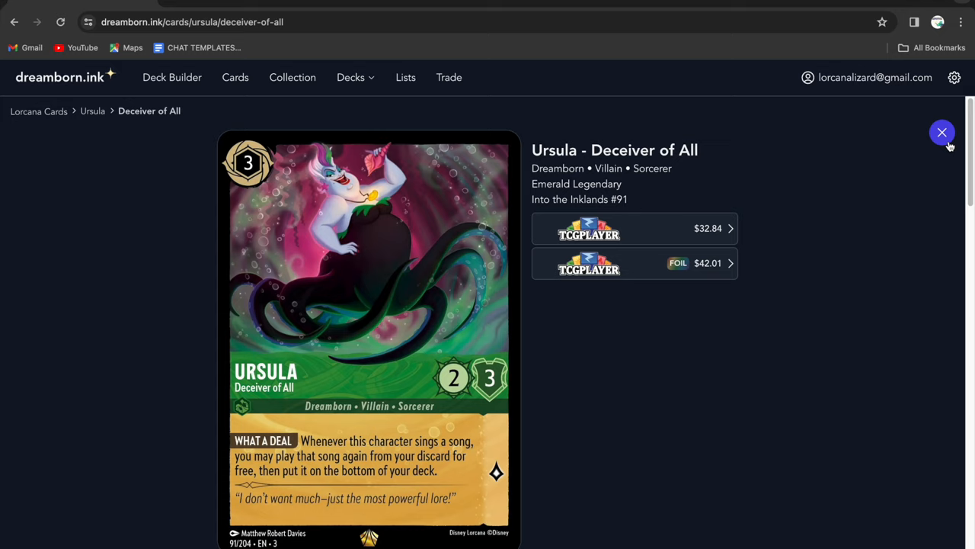
left_click(942, 133)
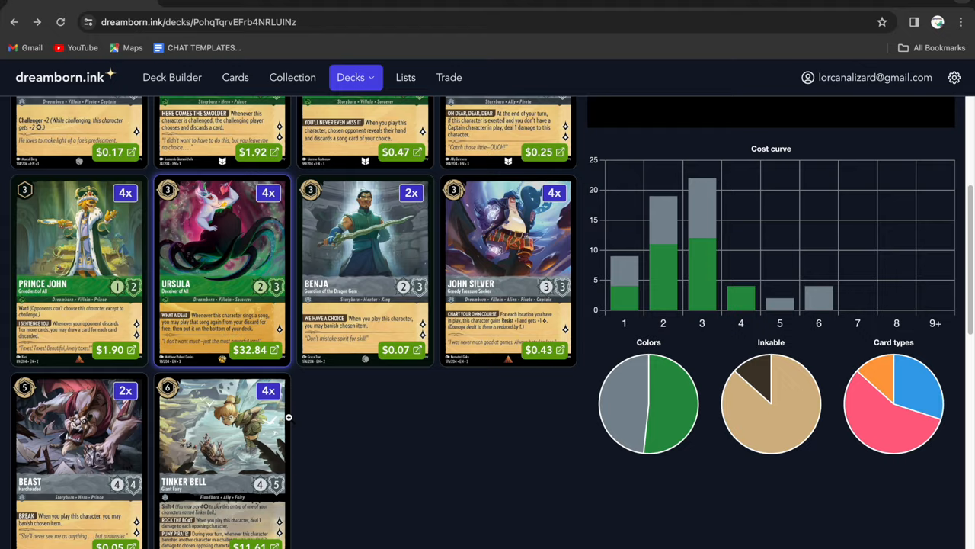
scroll("down", 3)
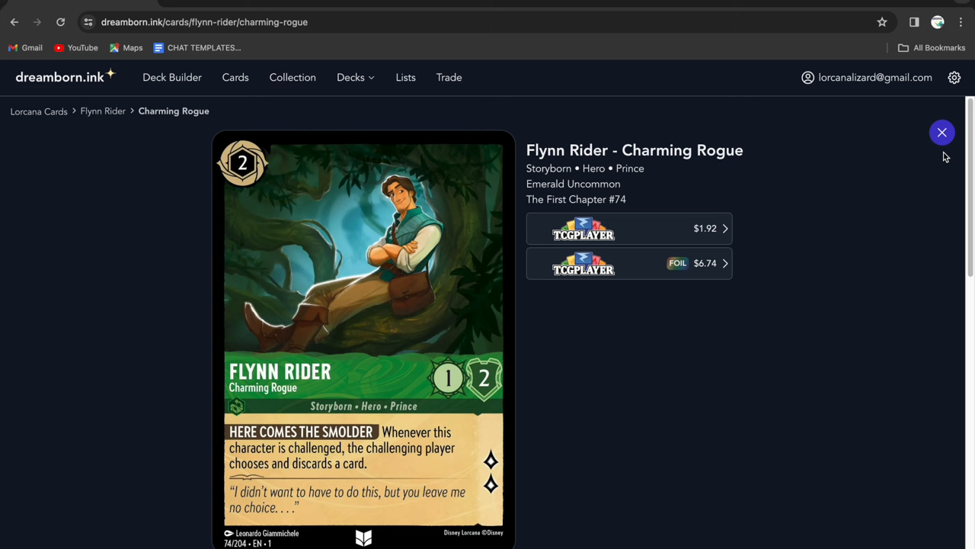
left_click(942, 133)
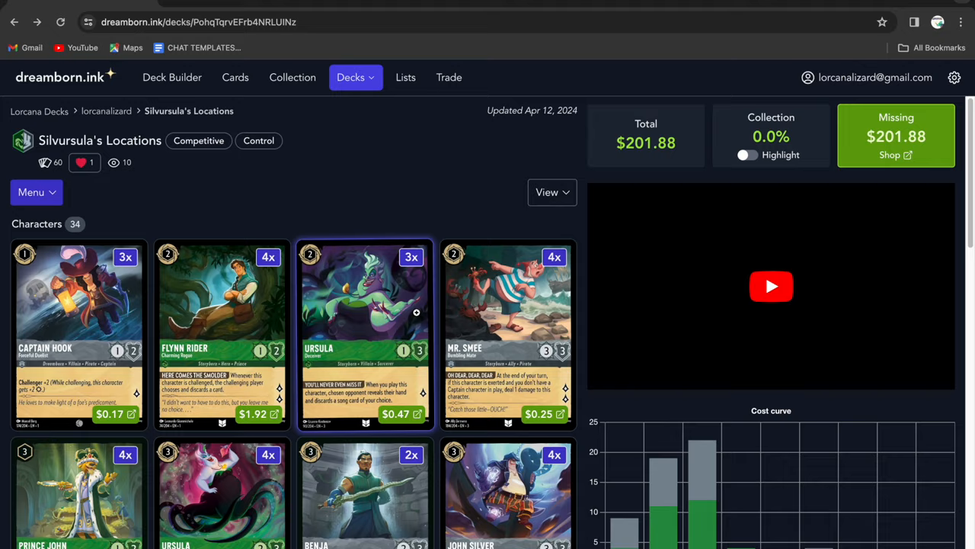
left_click(79, 495)
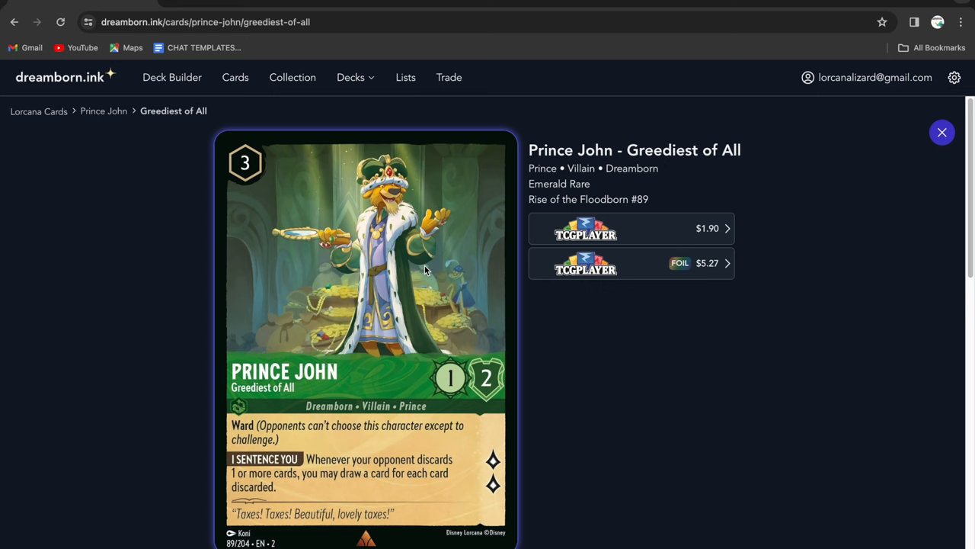
mouse_move(384, 191)
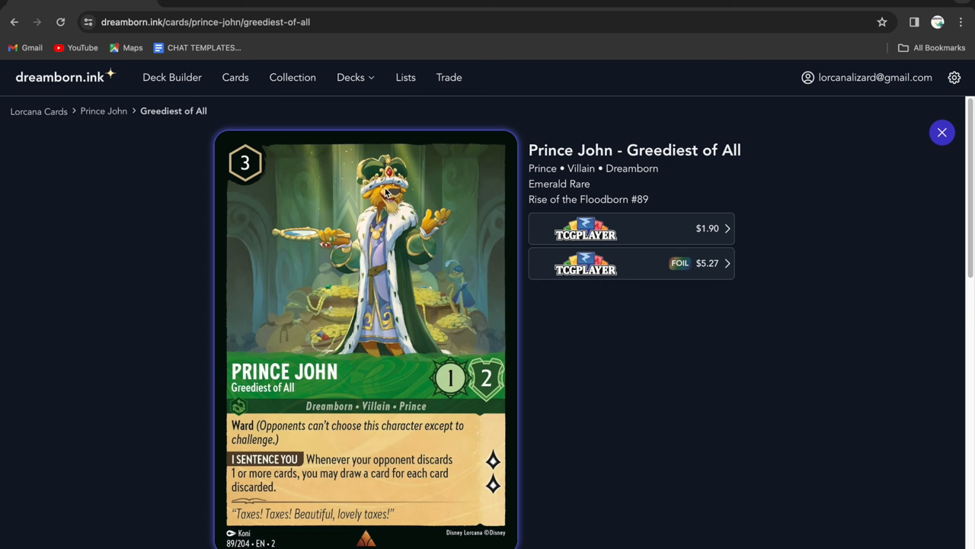
mouse_move(404, 244)
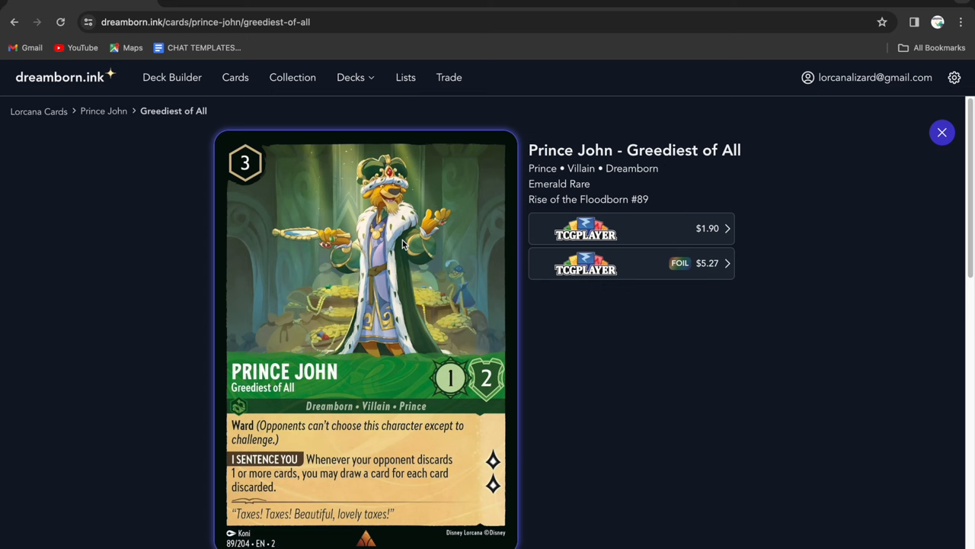
mouse_move(359, 462)
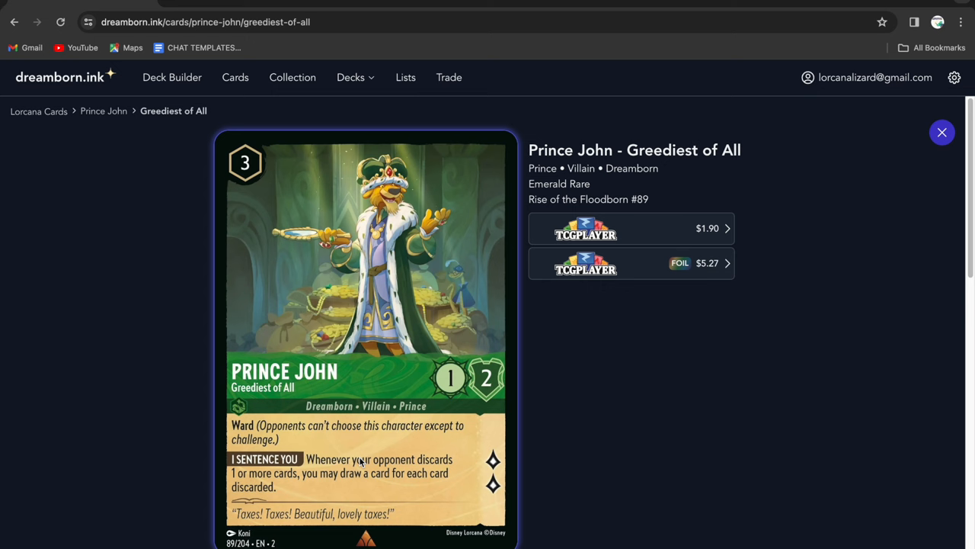
mouse_move(535, 451)
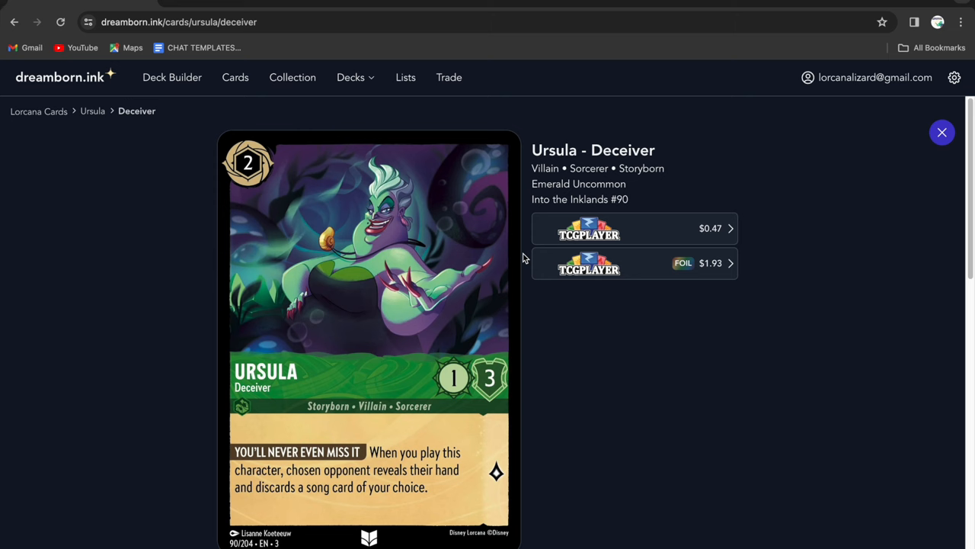
mouse_move(594, 349)
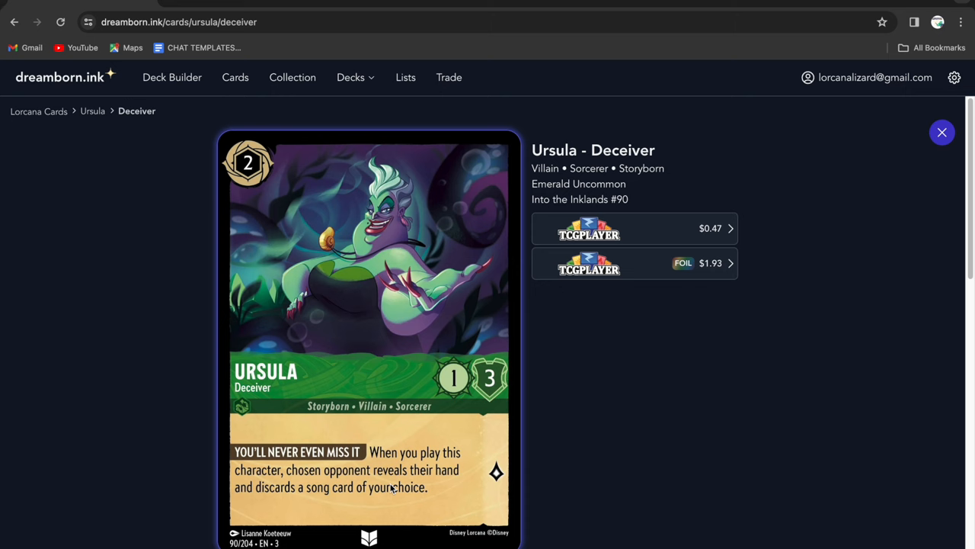
Review the Ursula - Deceiver, Mr. Smee and Ursula - Deceiver of All card pages in turn
left_click(942, 131)
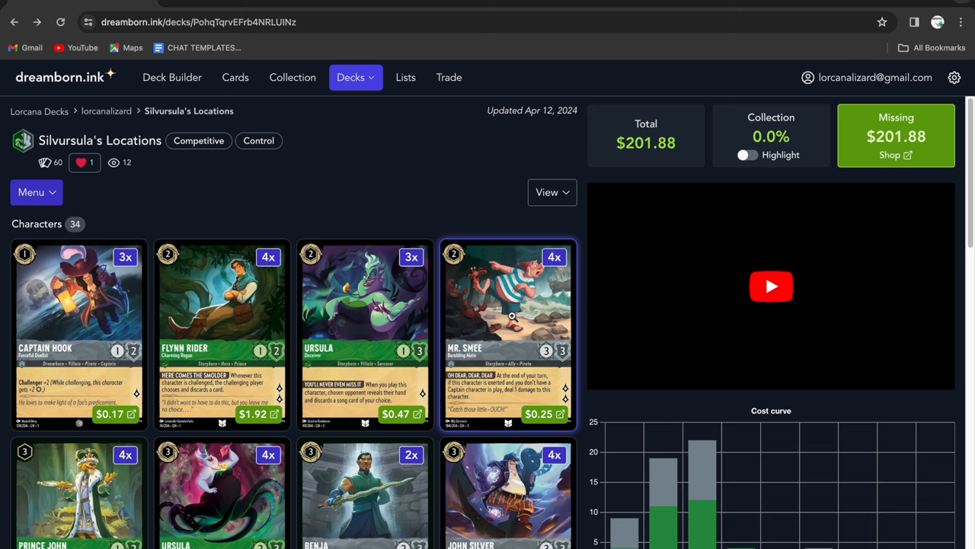
scroll("down", 3)
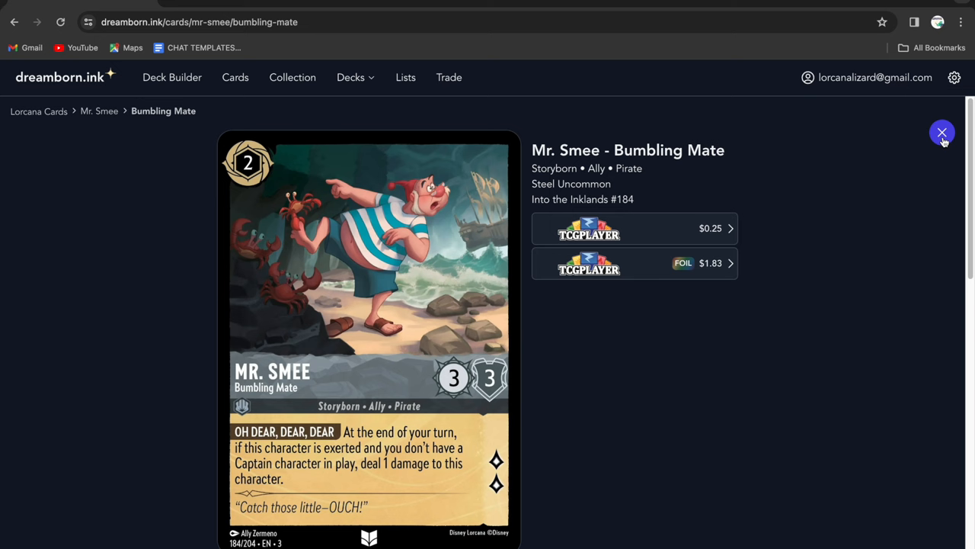
left_click(942, 133)
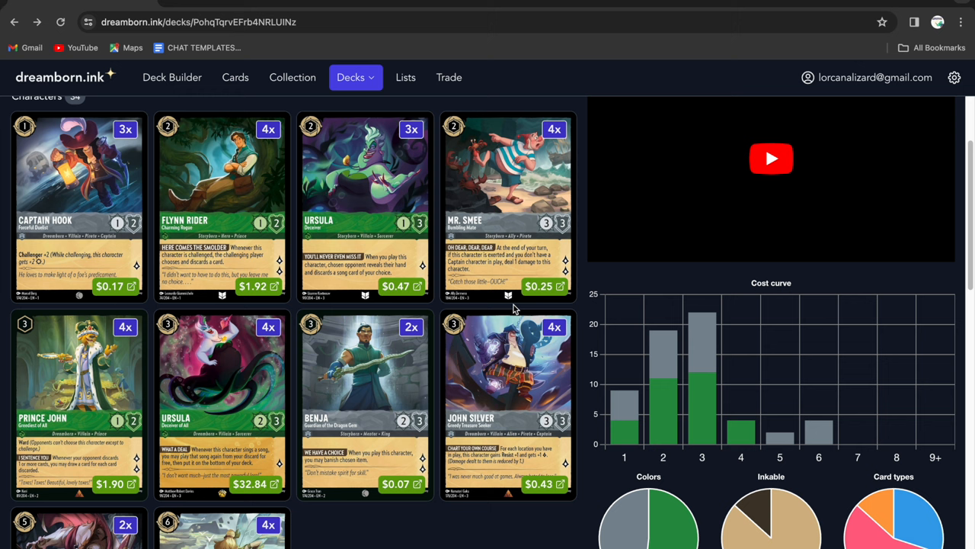
scroll("down", 3)
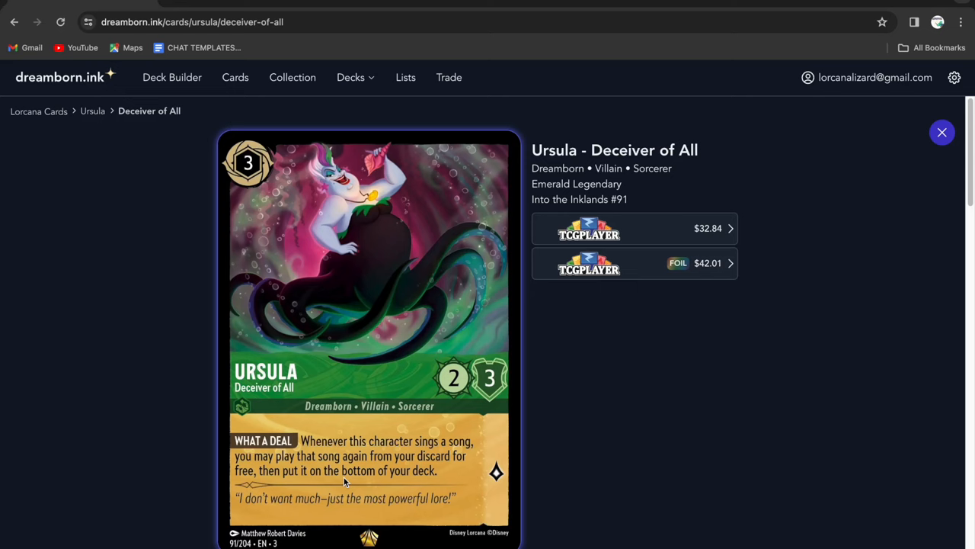
left_click(942, 131)
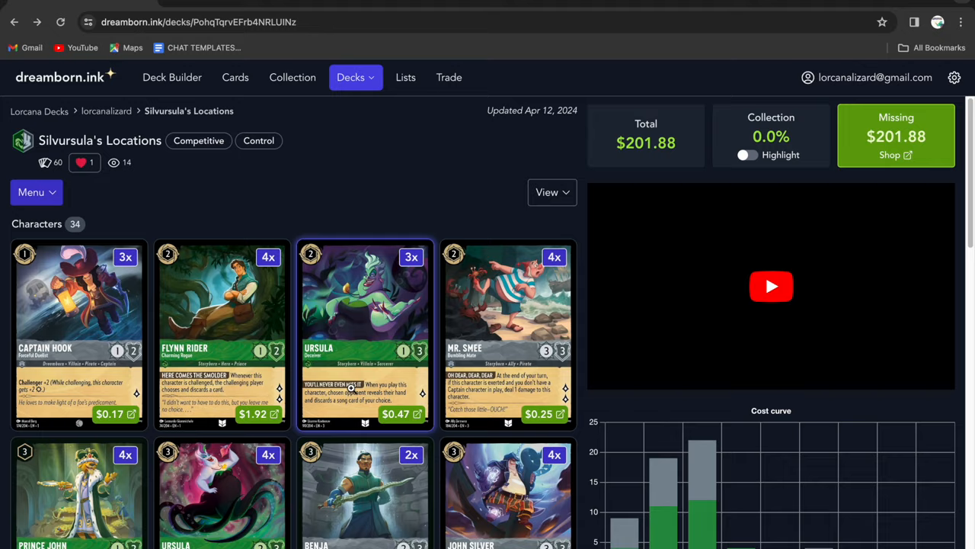
Continue down the deck list, checking another card and then Beast - Hardheaded's details
scroll("down", 3)
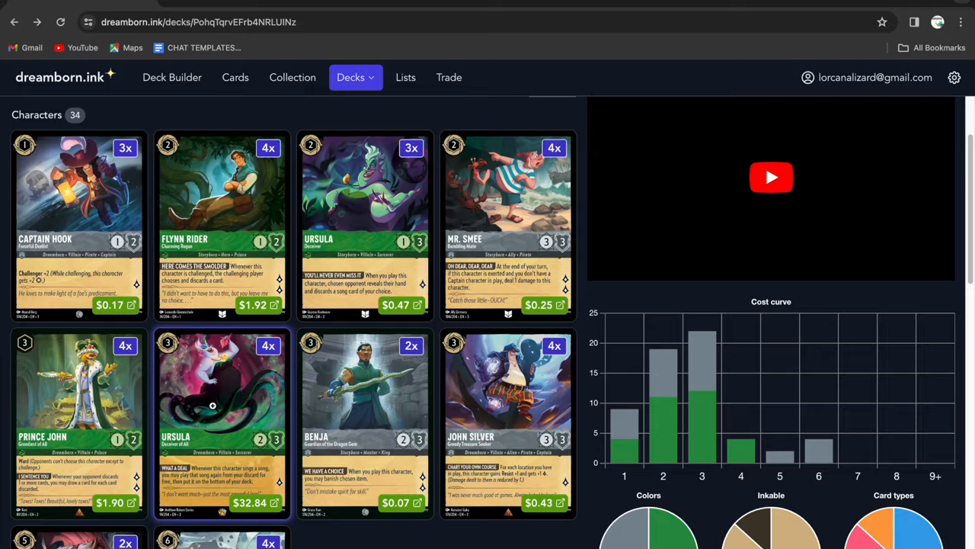
scroll("down", 3)
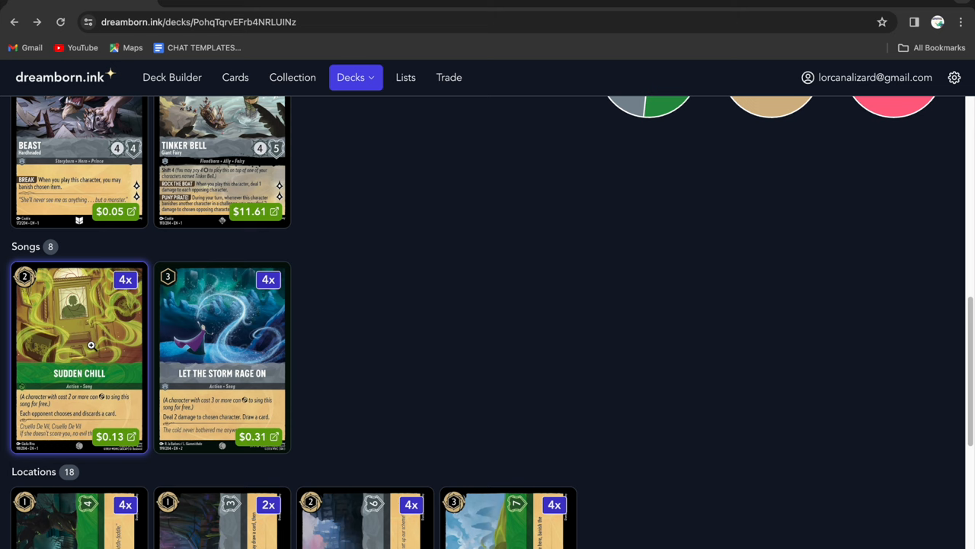
left_click(79, 356)
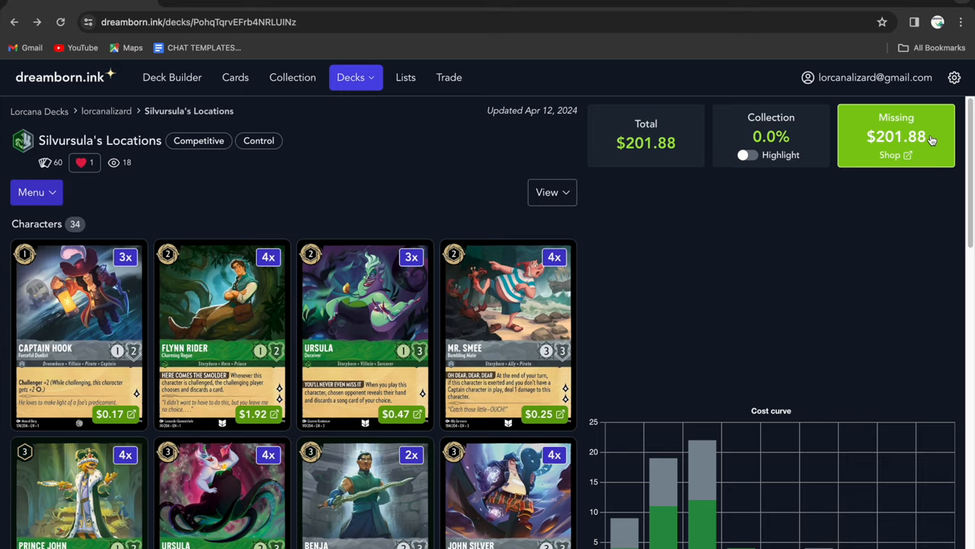
scroll("down", 3)
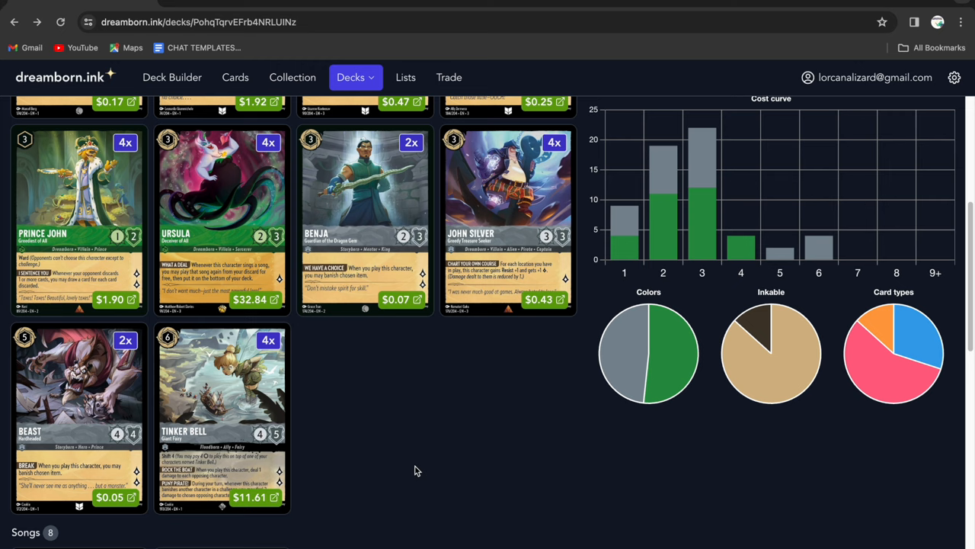
scroll("down", 3)
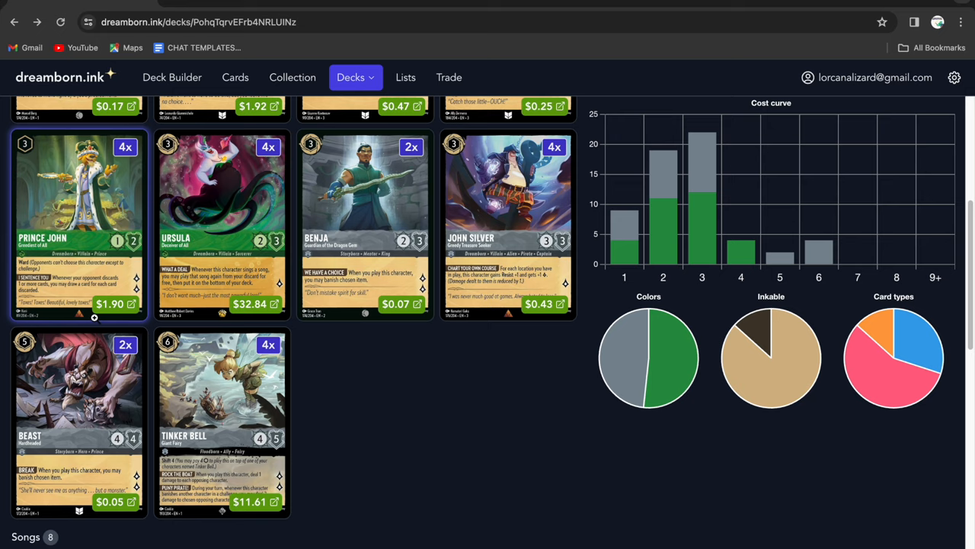
left_click(79, 423)
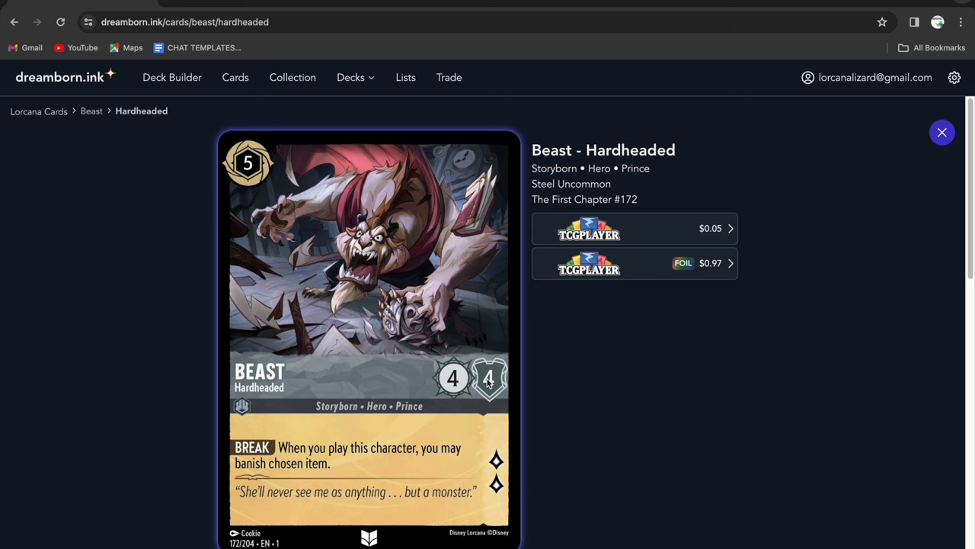
mouse_move(541, 450)
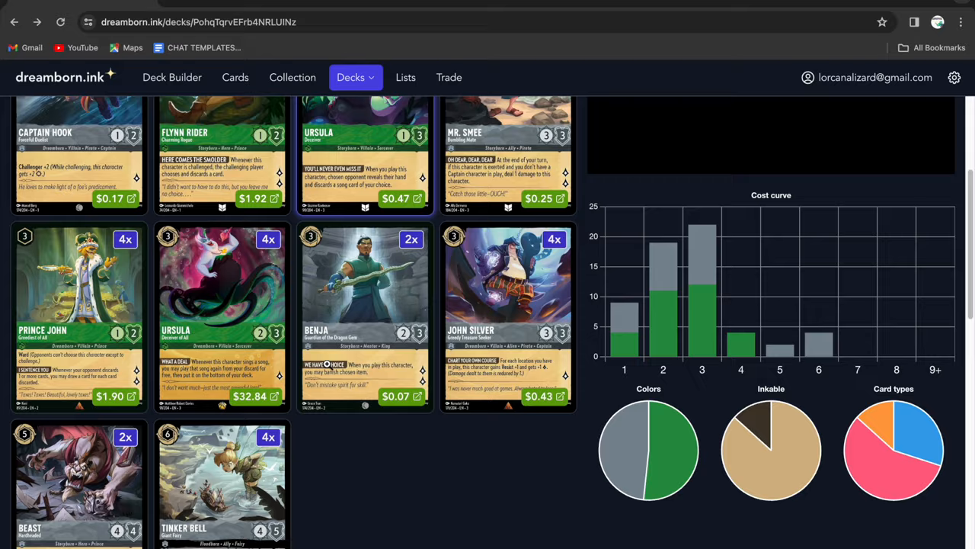
Review the Tinker Bell - Giant Fairy card, then move to the Locations section for The Bayou
scroll("down", 3)
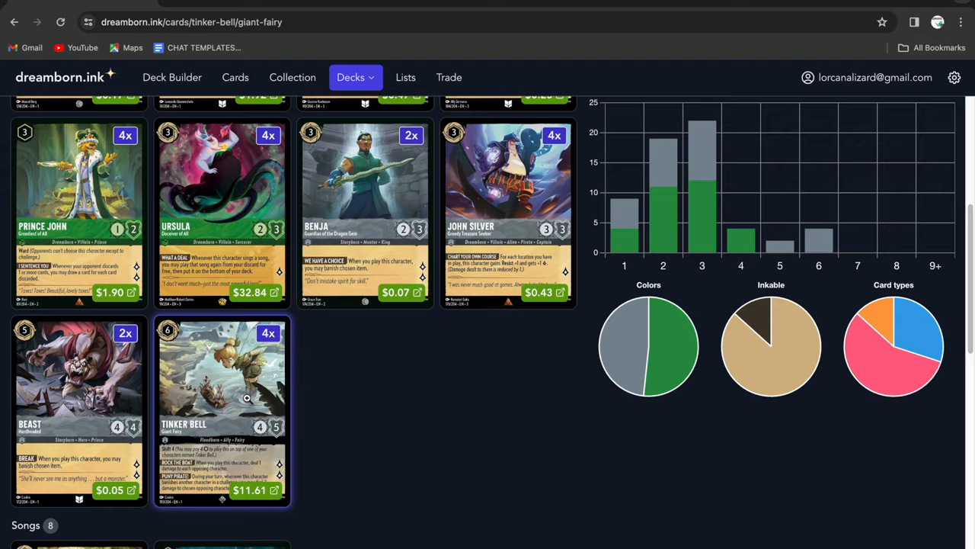
left_click(221, 412)
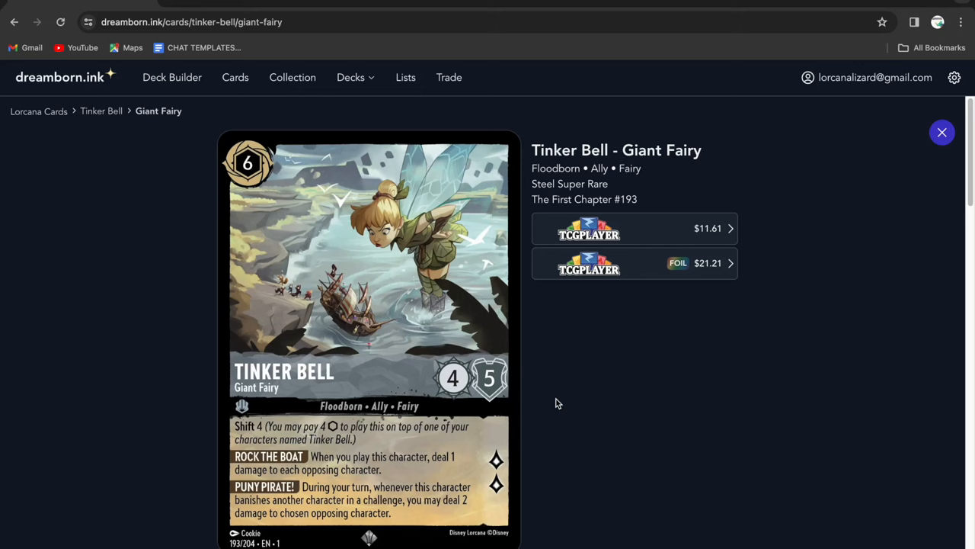
mouse_move(941, 133)
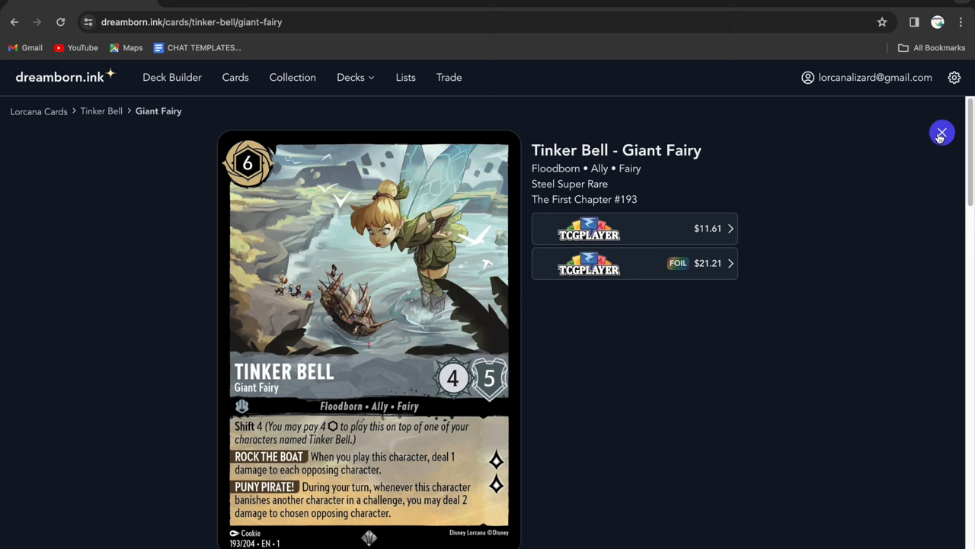
left_click(942, 134)
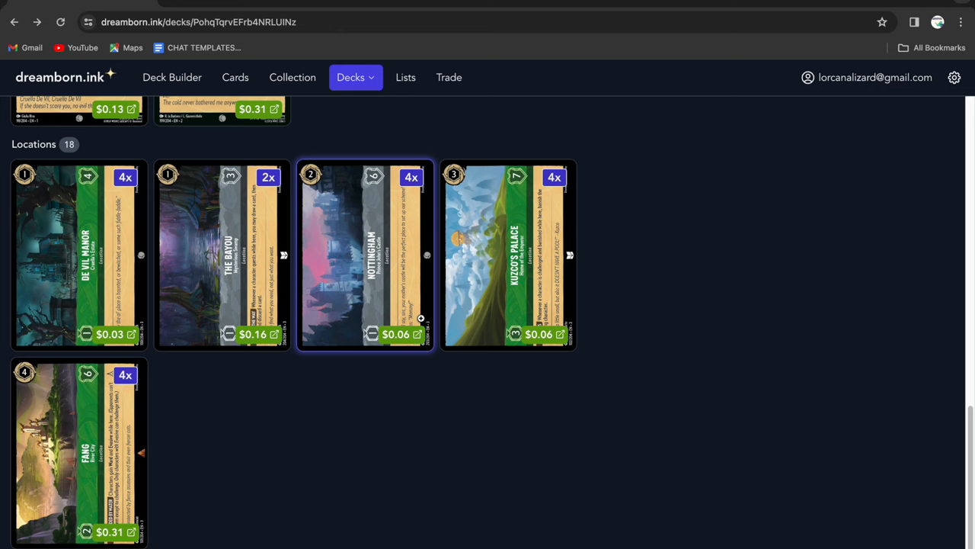
mouse_move(107, 230)
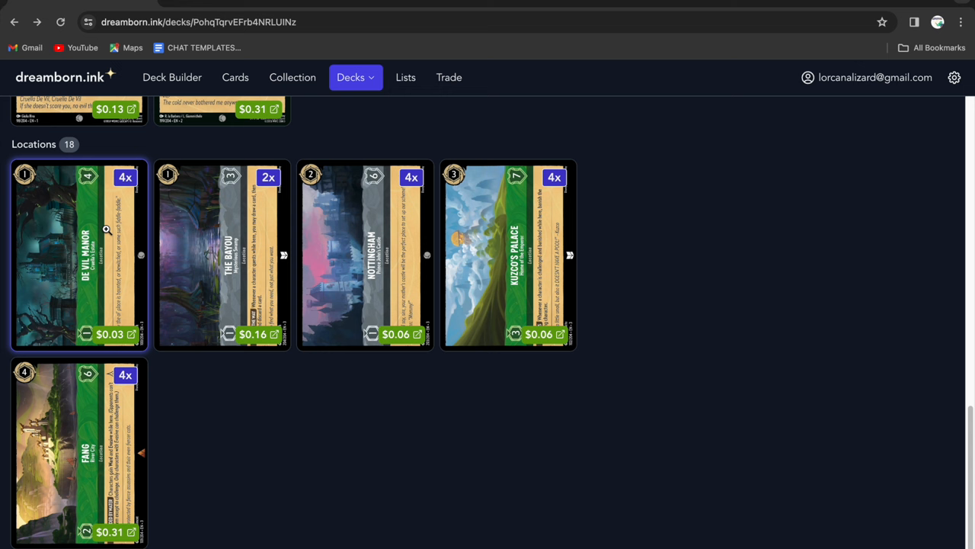
scroll("up", 3)
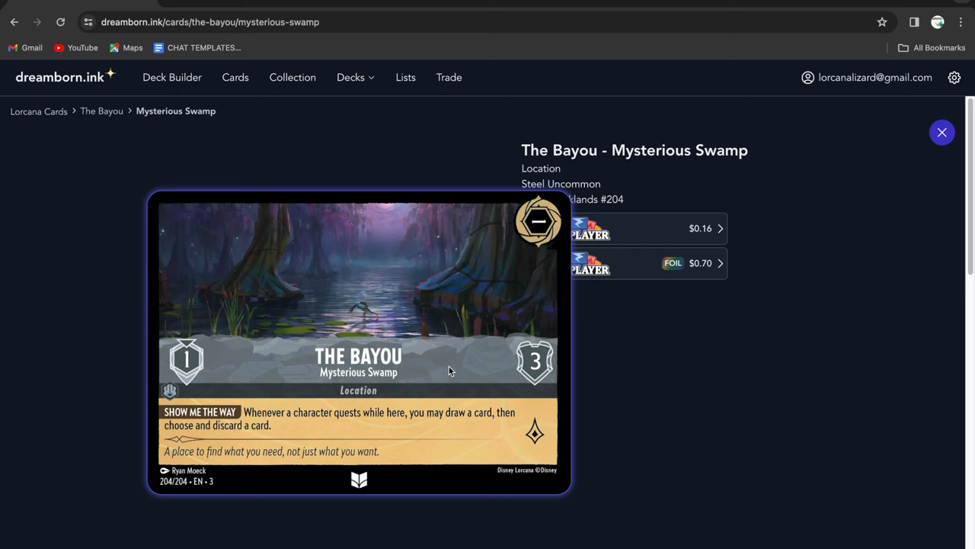
Close The Bayou - Mysterious Swamp details to return to the deck's Locations cards
left_click(941, 131)
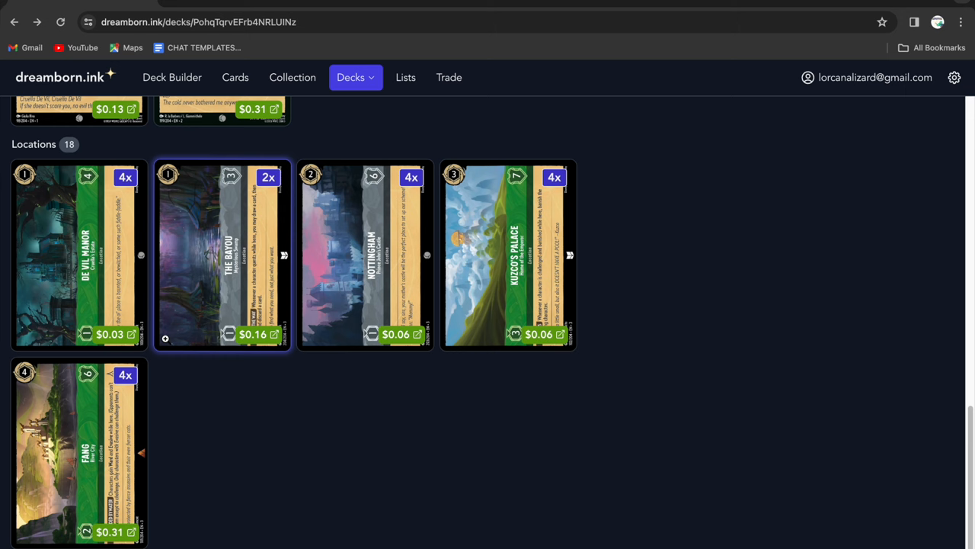
mouse_move(227, 420)
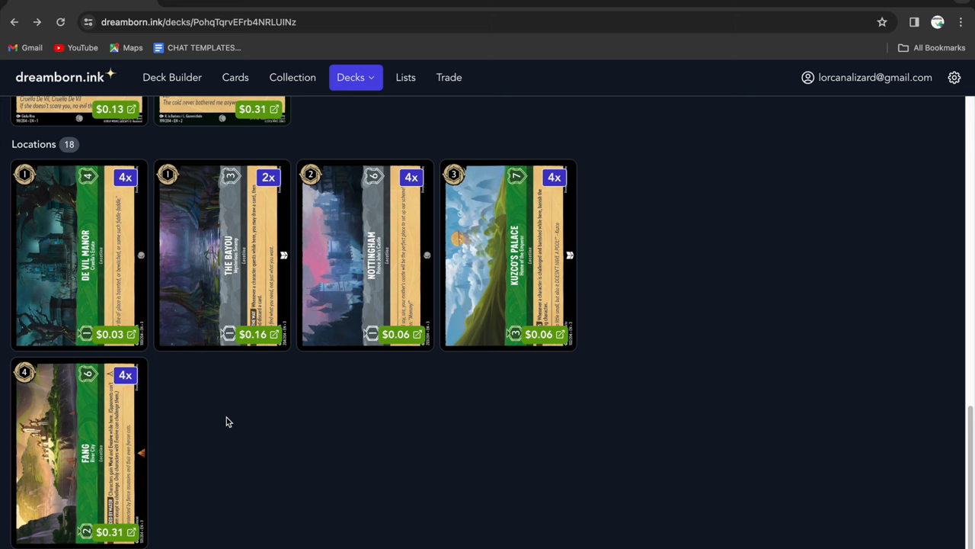
mouse_move(259, 445)
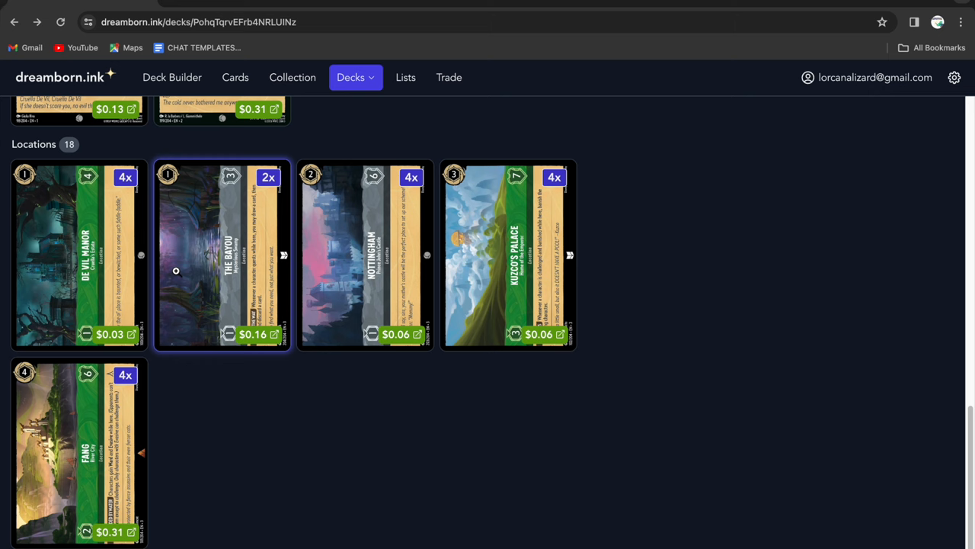
left_click(366, 256)
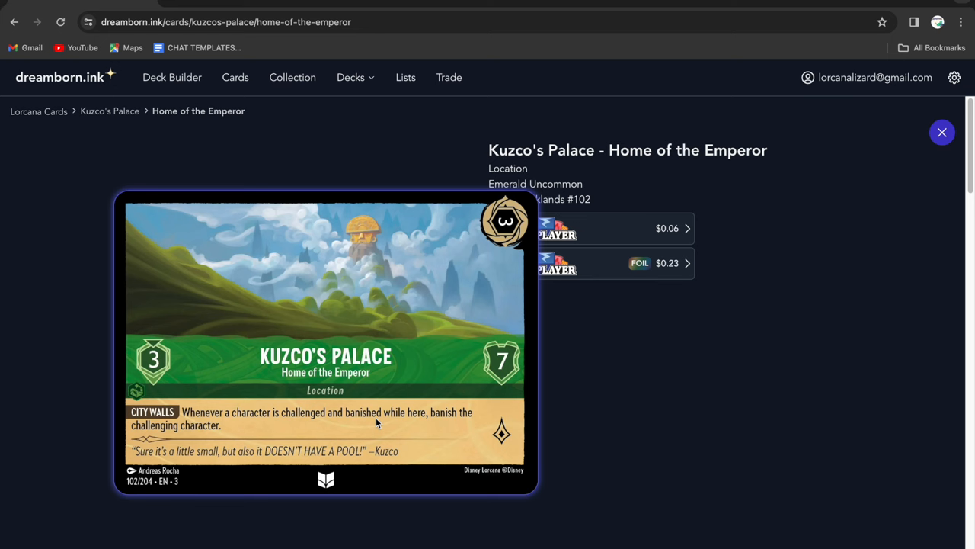
mouse_move(506, 362)
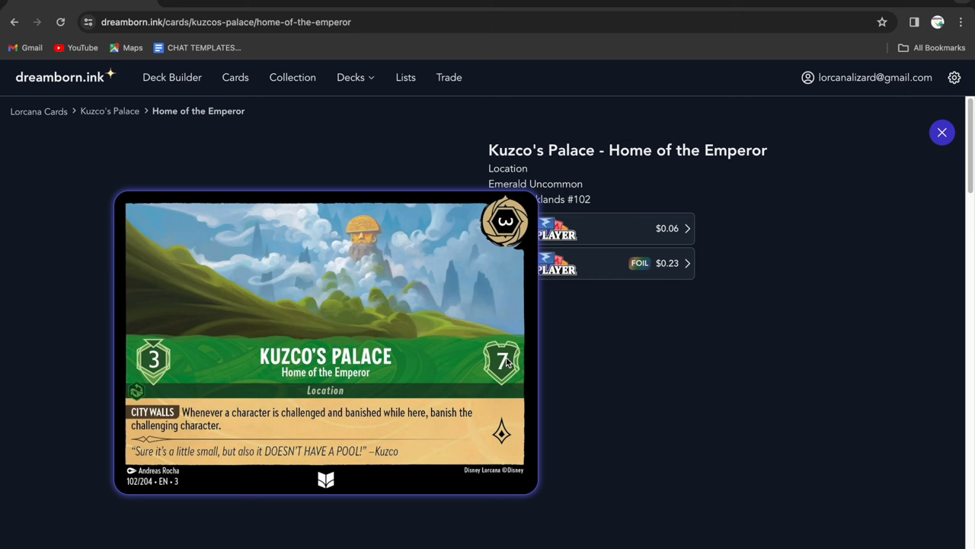
left_click(942, 131)
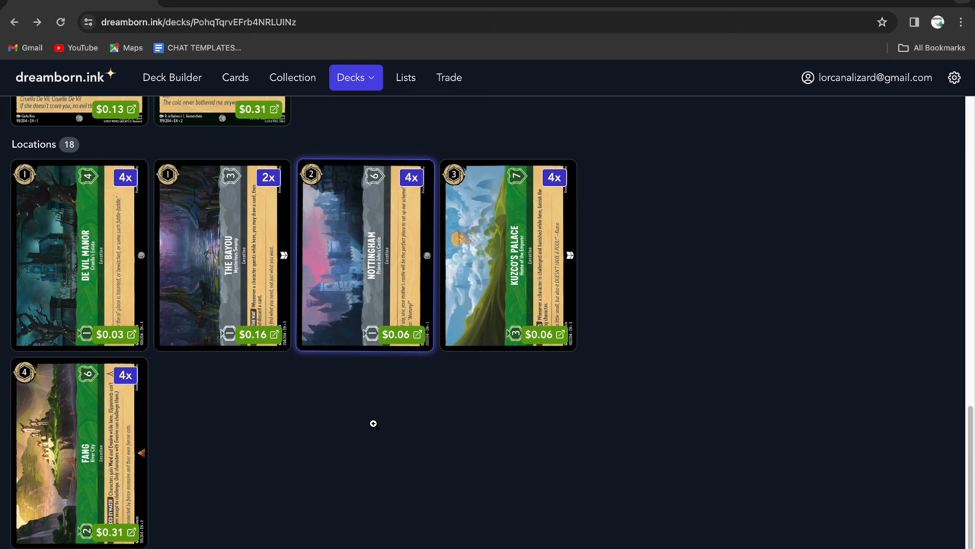
left_click(79, 449)
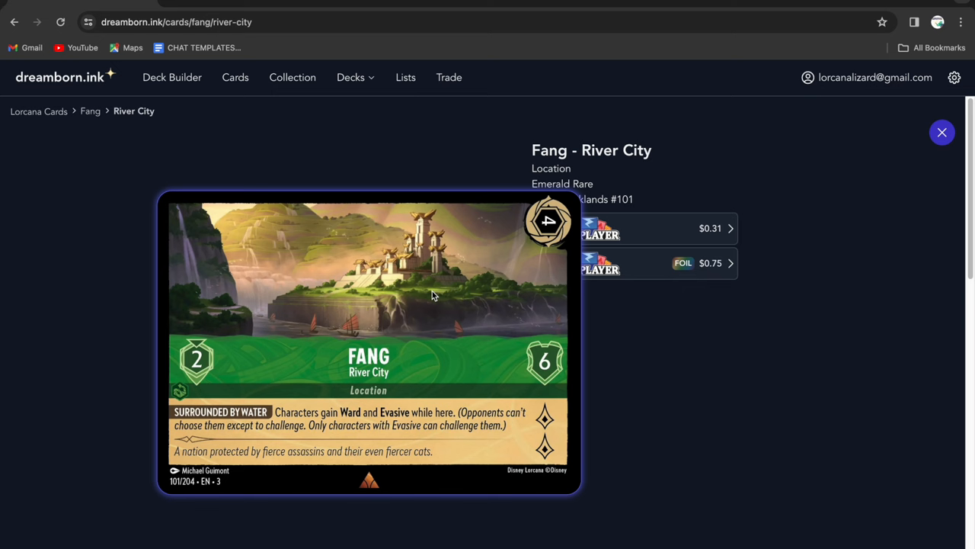
mouse_move(308, 436)
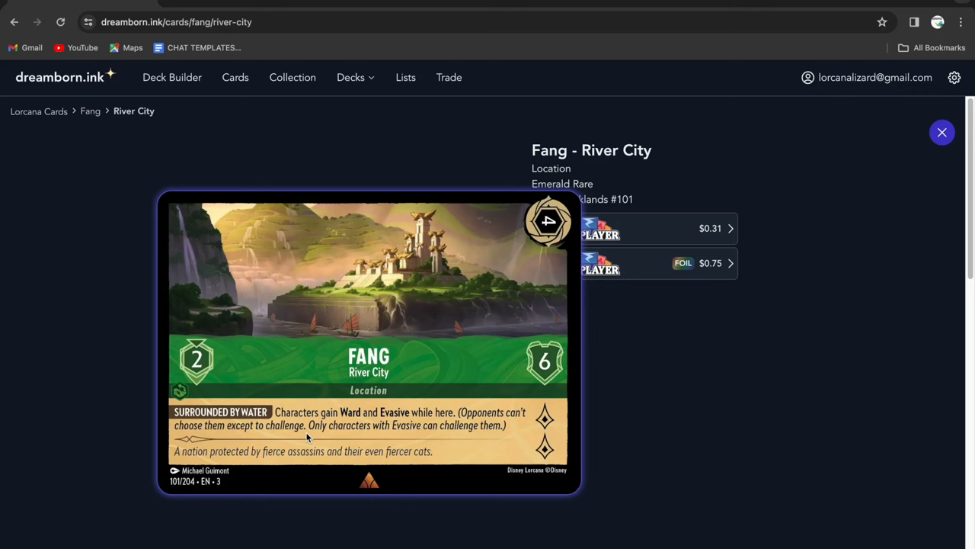
mouse_move(360, 424)
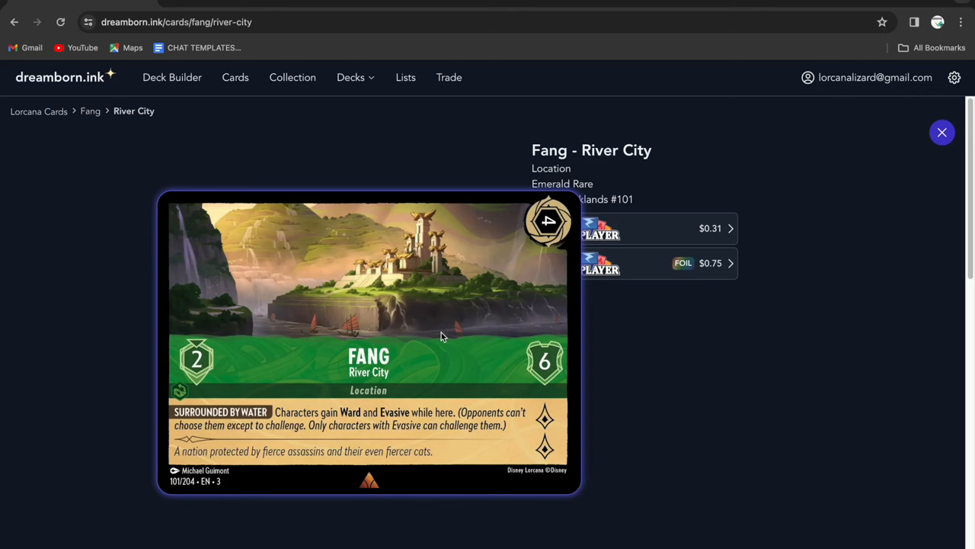
mouse_move(509, 332)
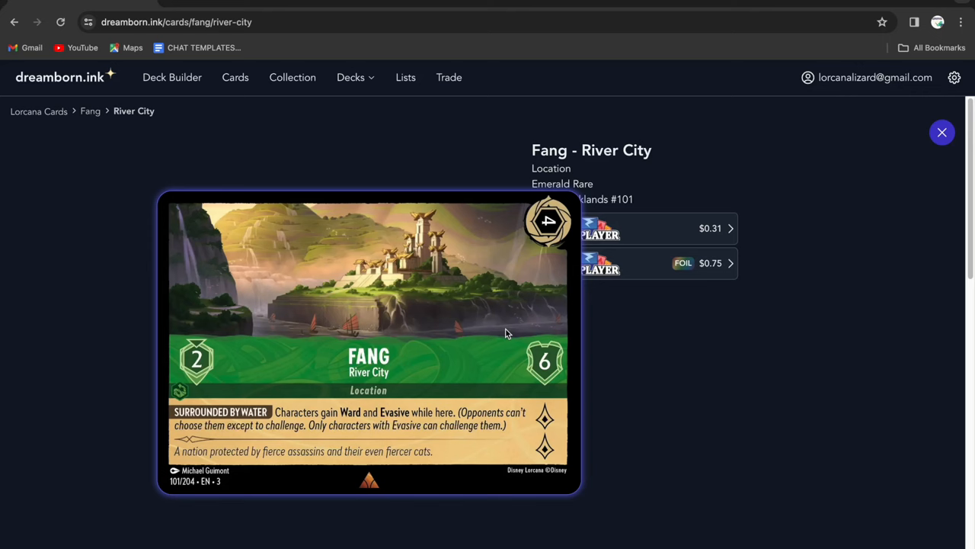
mouse_move(545, 362)
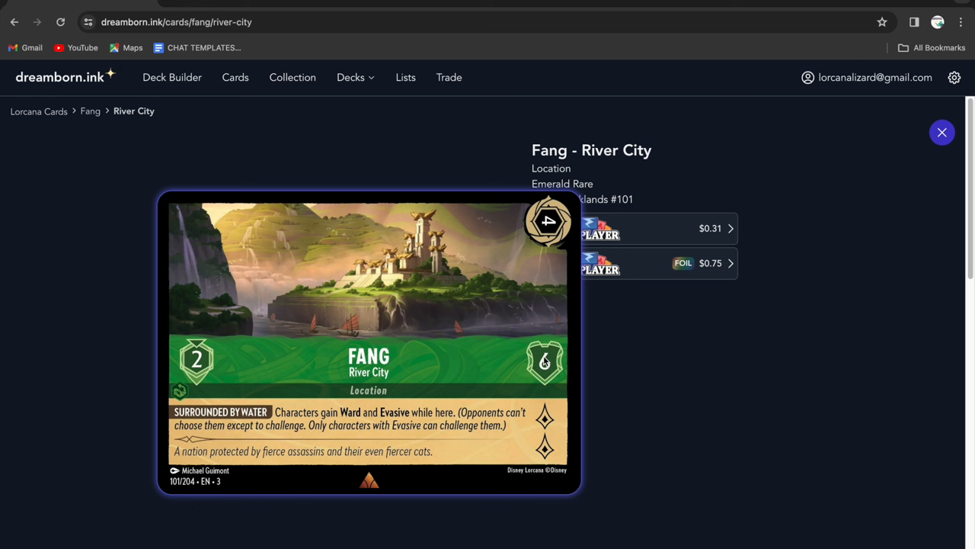
left_click(942, 131)
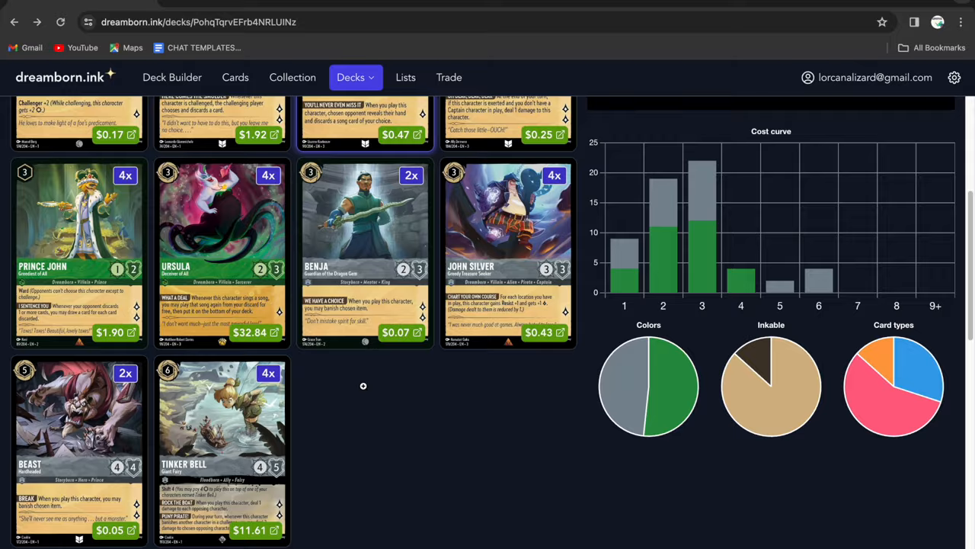
scroll("down", 3)
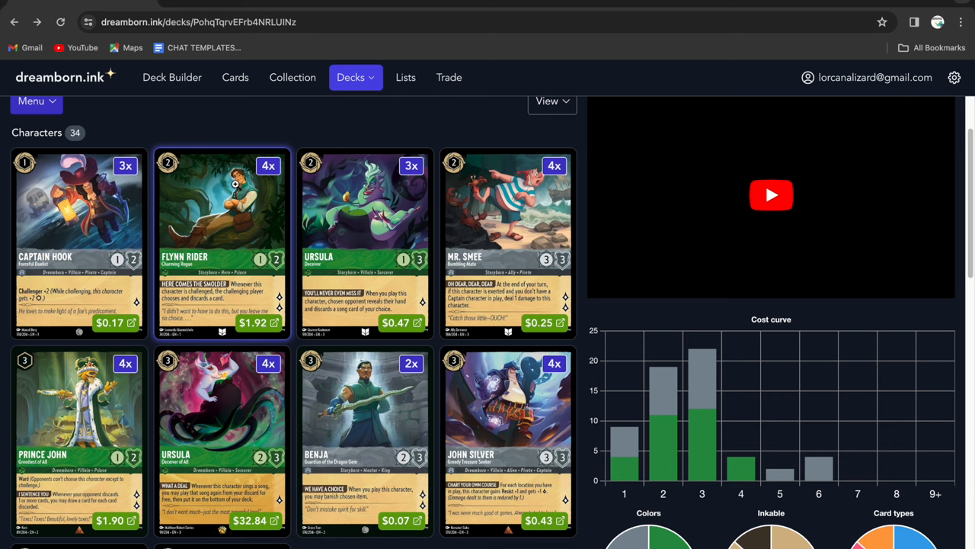
scroll("down", 3)
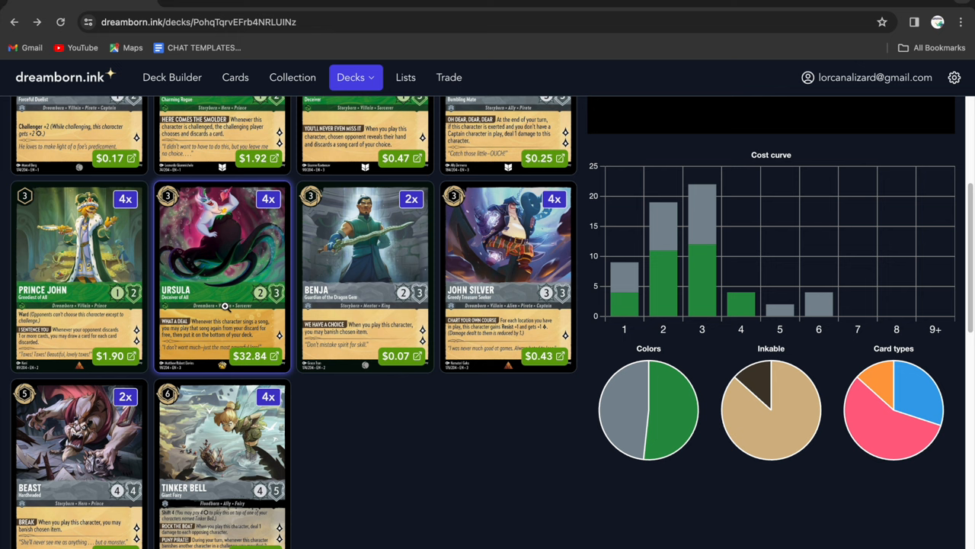
scroll("down", 3)
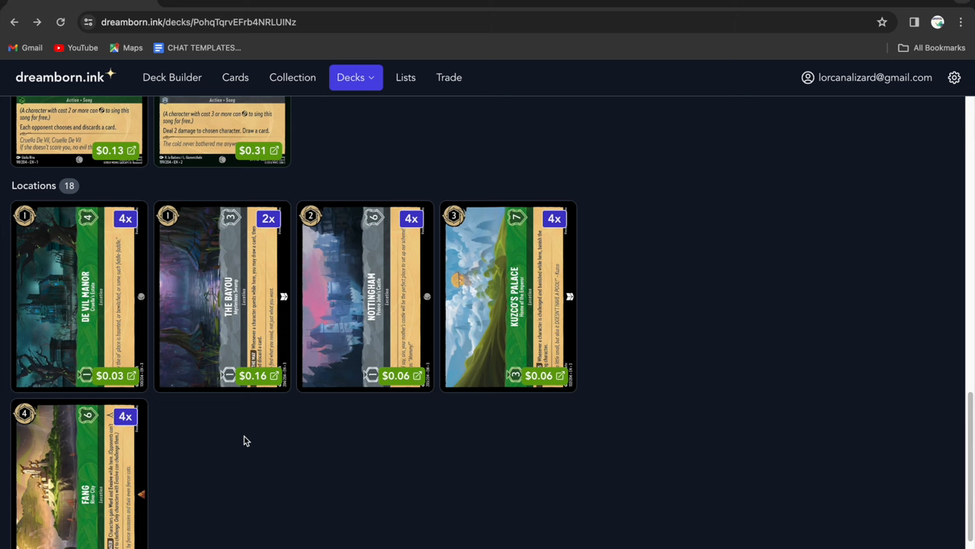
scroll("down", 3)
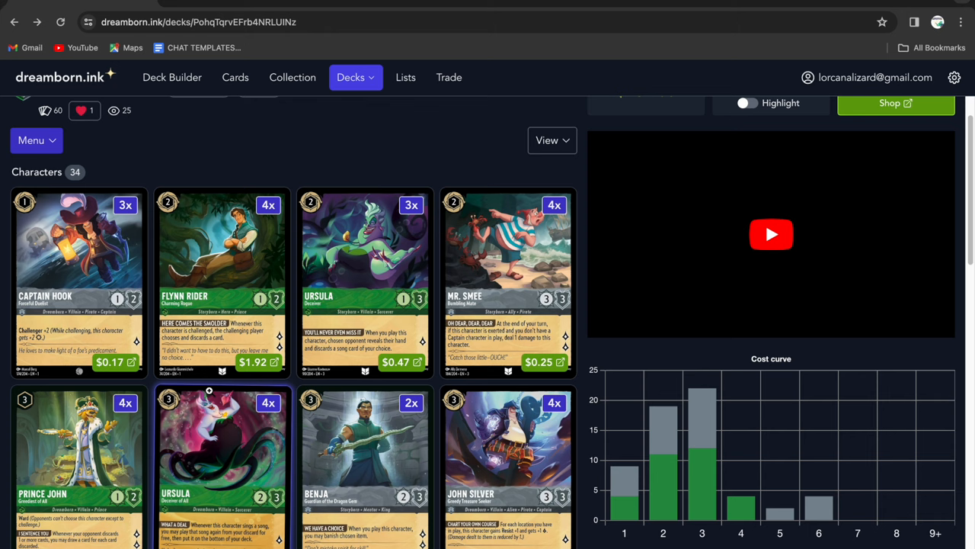
scroll("down", 3)
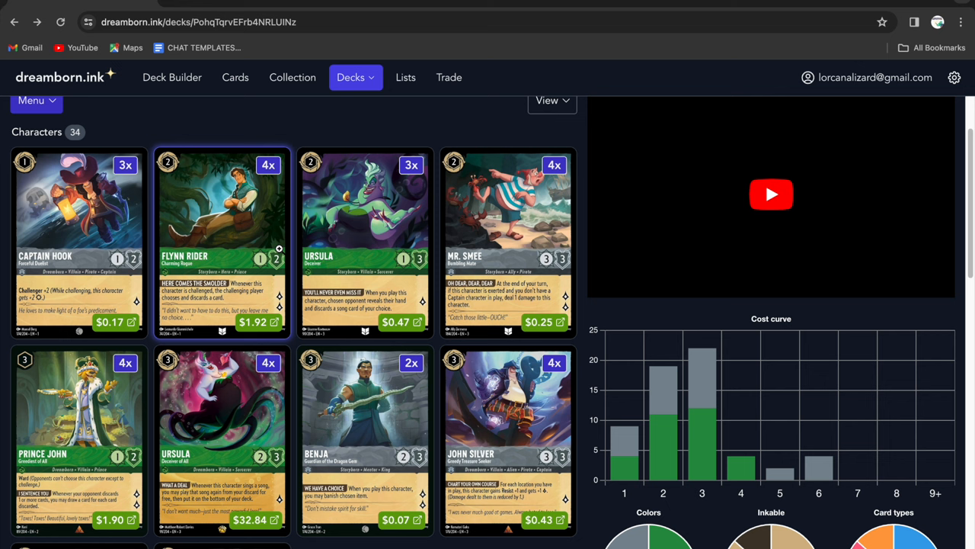
scroll("down", 3)
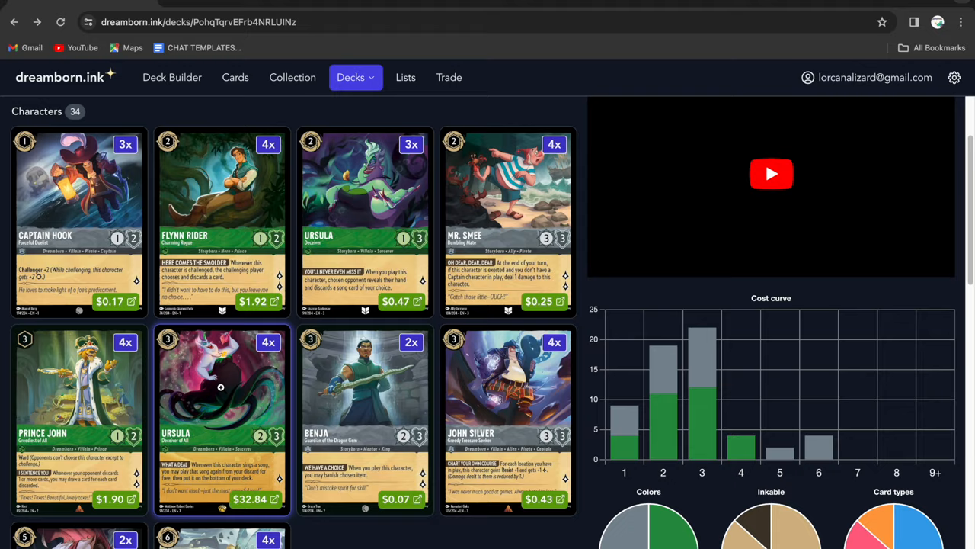
scroll("down", 3)
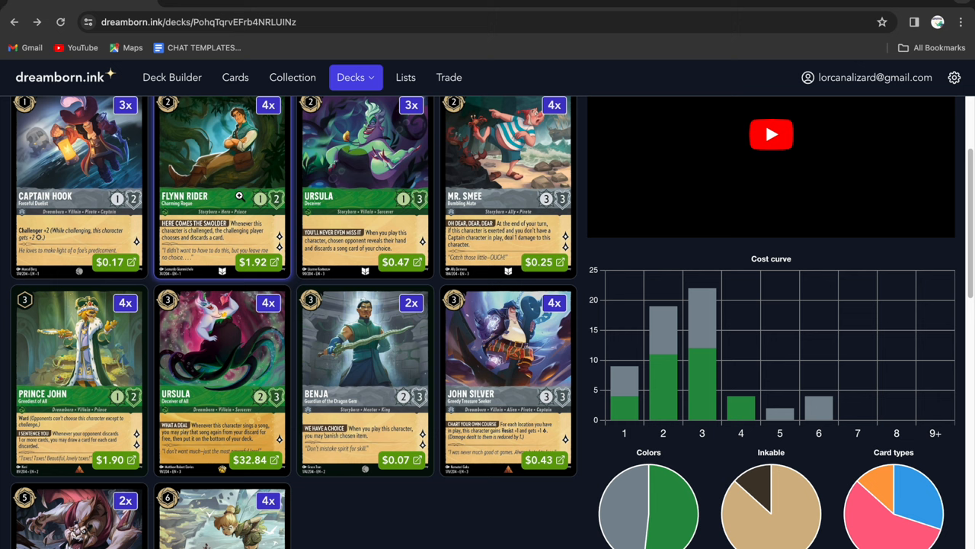
mouse_move(217, 373)
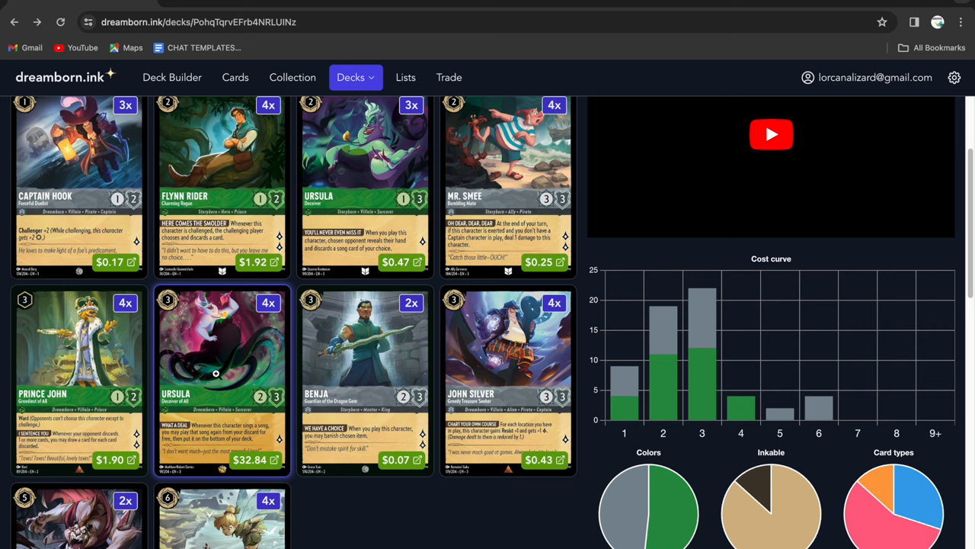
scroll("down", 3)
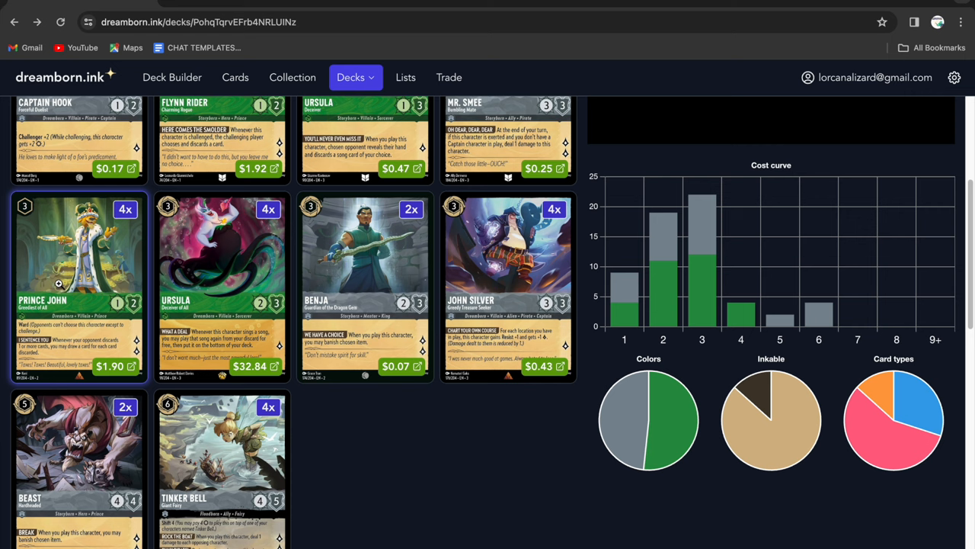
scroll("down", 3)
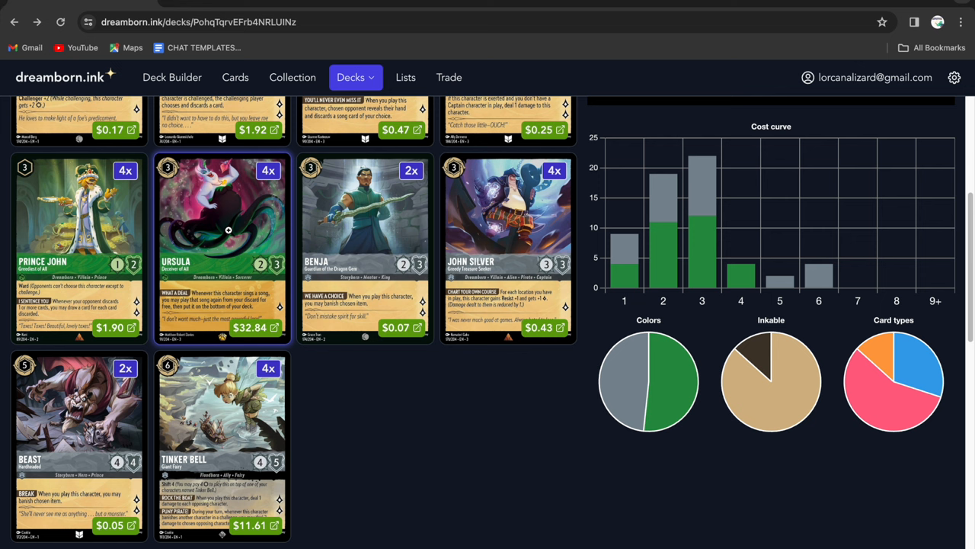